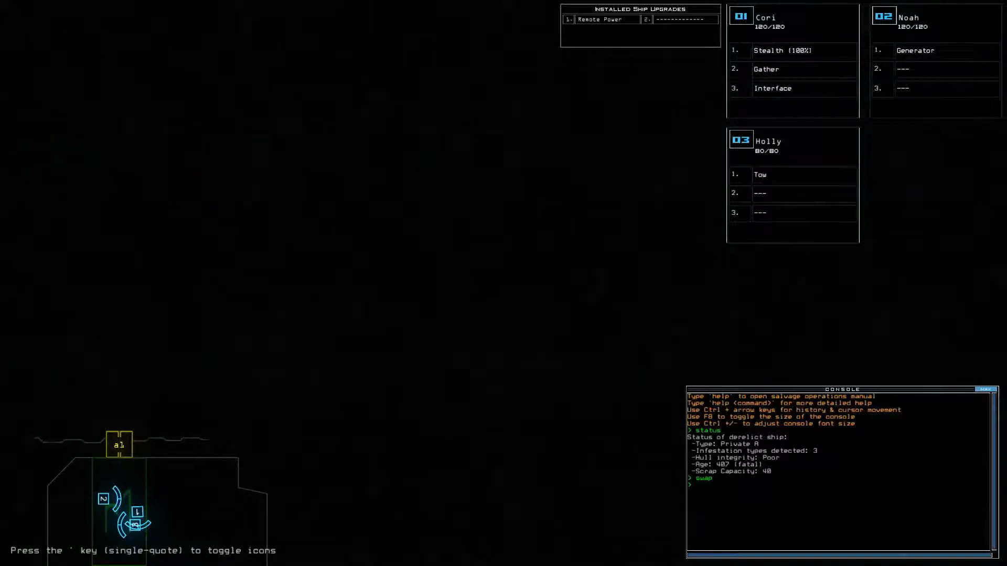
Step: Check the mission time (00:00:00), then start the mission with 'begin' after mistyping 'vegin'
type("time")
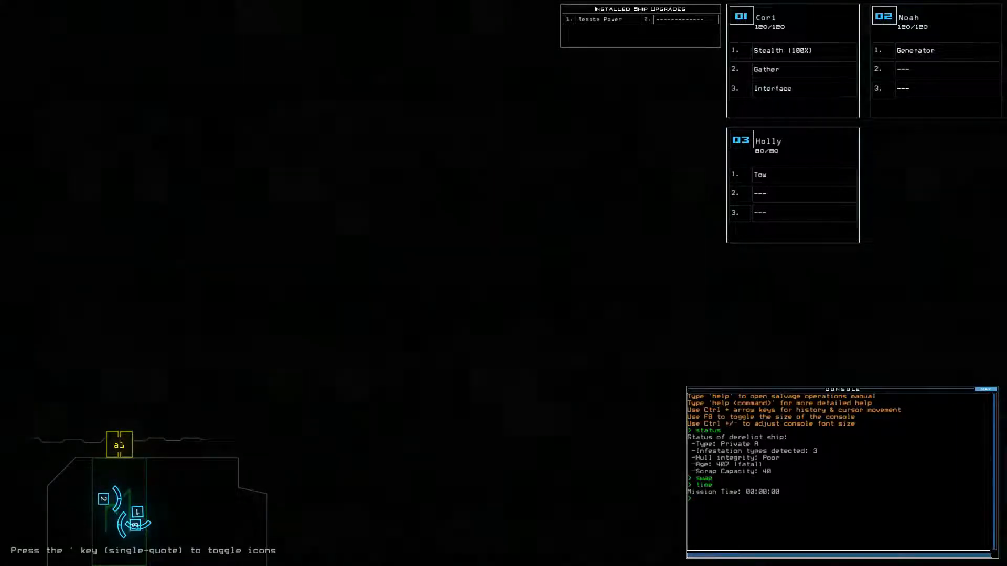
type("vegin")
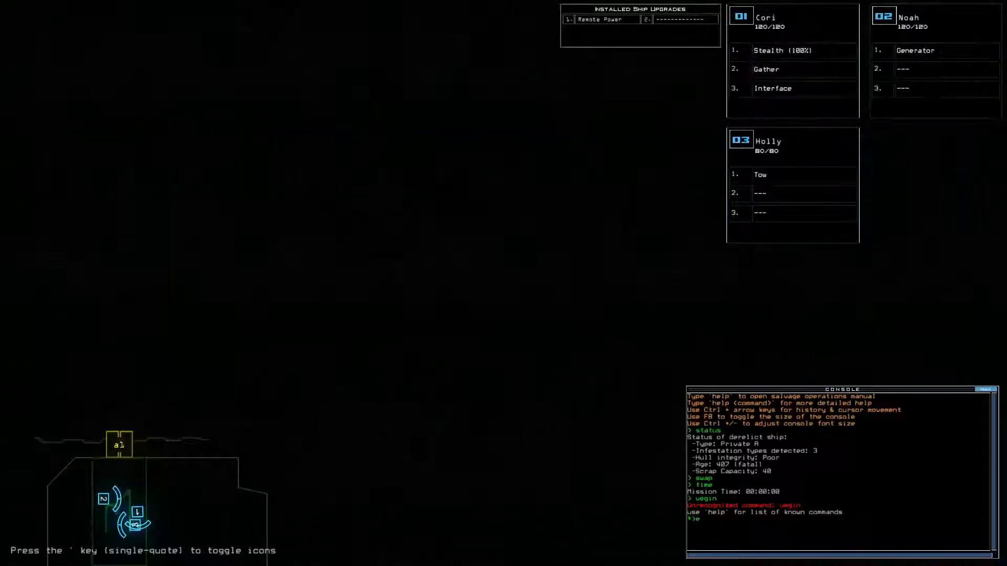
type("begin")
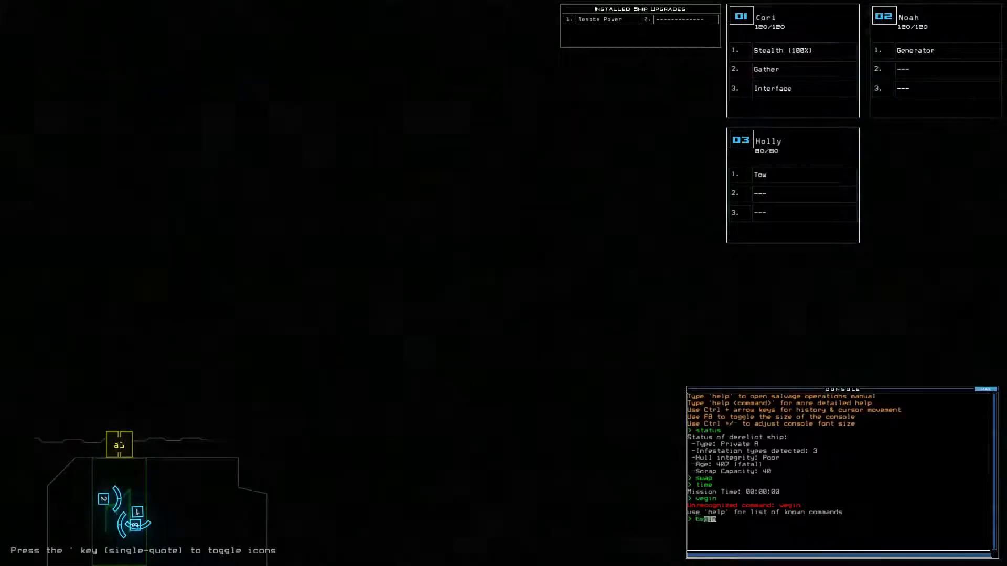
type("begin")
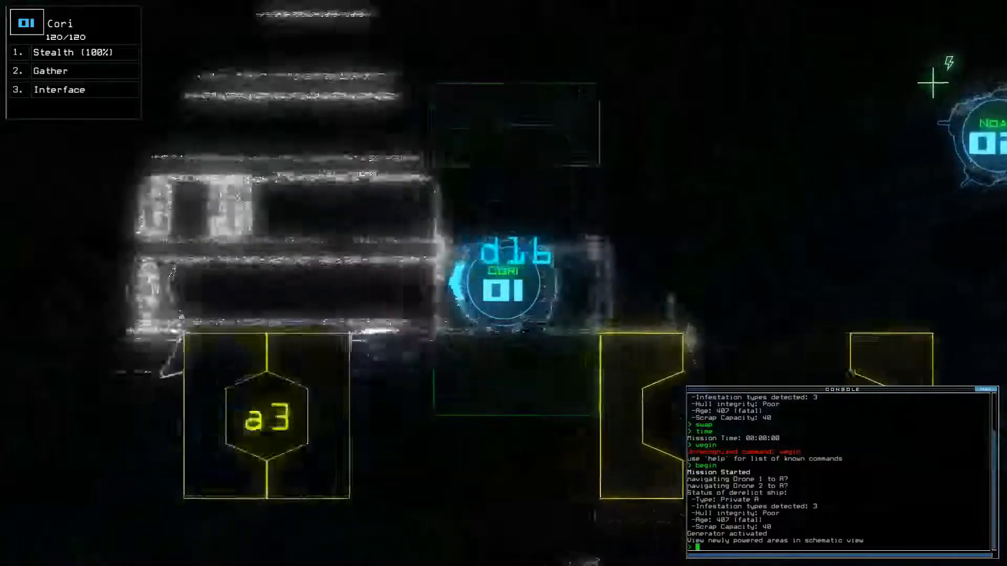
Step: Watch the drones enter the derelict while the generator powers up new areas
left_click(50, 70)
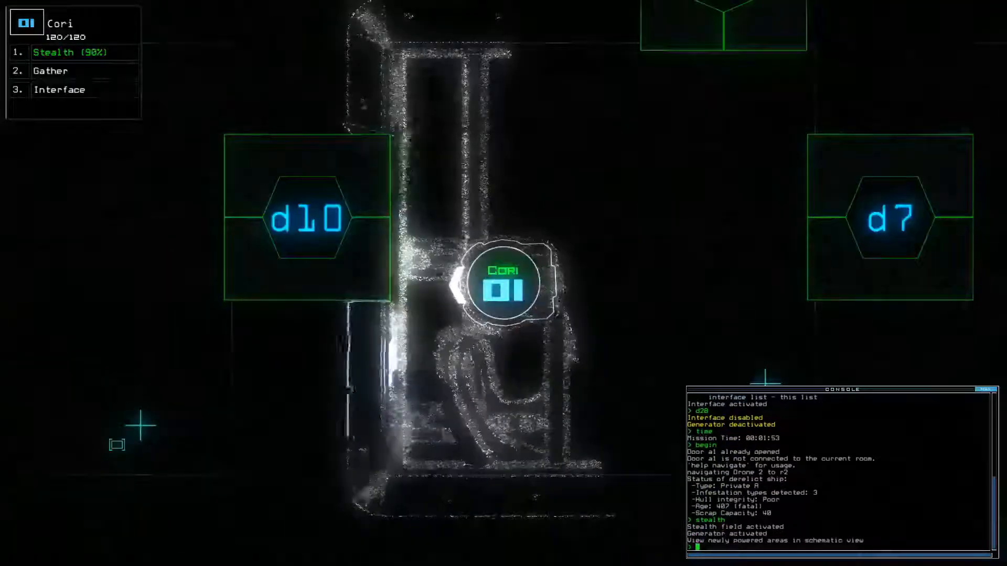
Step: Open door d10, then shut down the generator with the 'generator' command
type("d10")
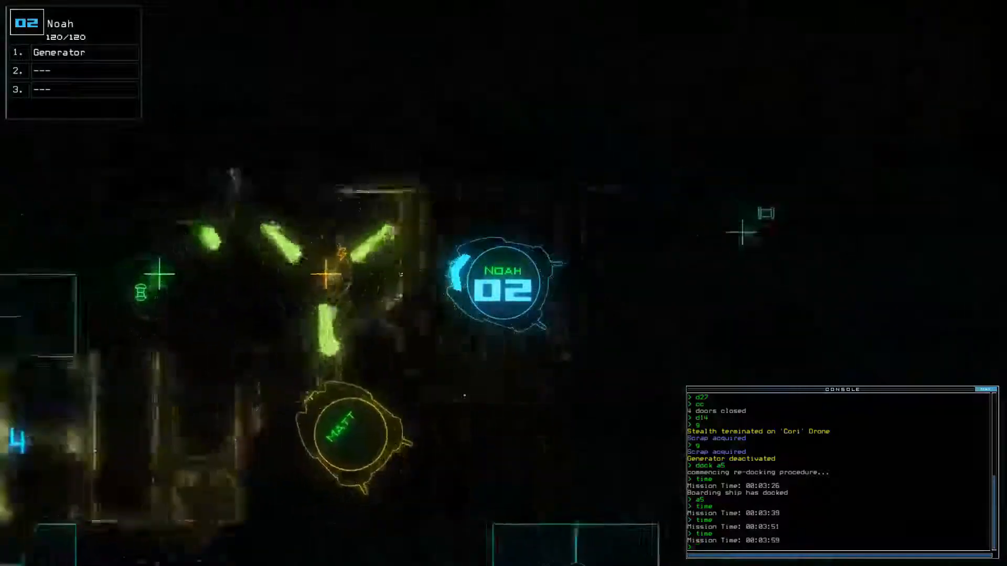
type("generator")
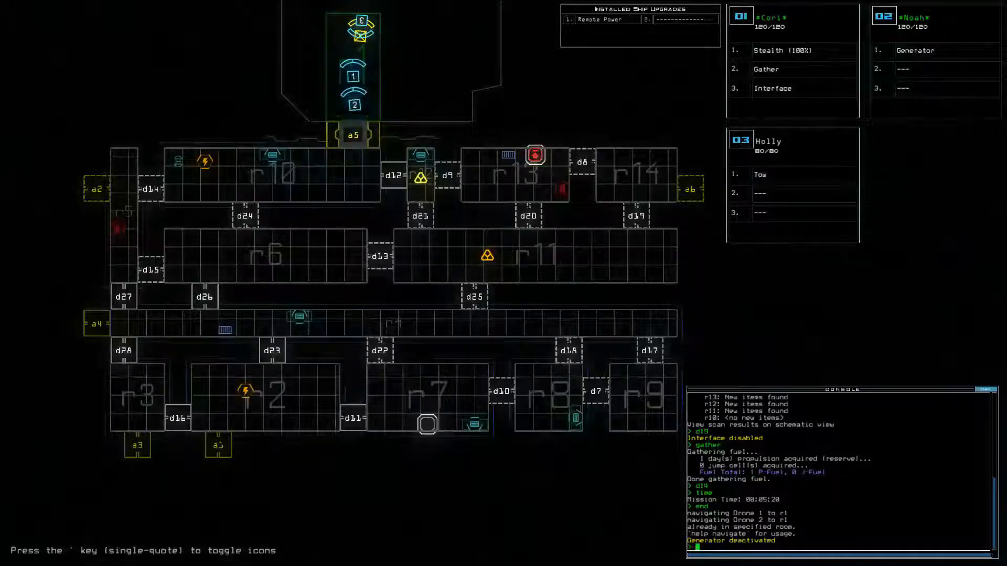
Step: Issue 'dock a5' to return the boarding ship to airlock a5
type("dock a5")
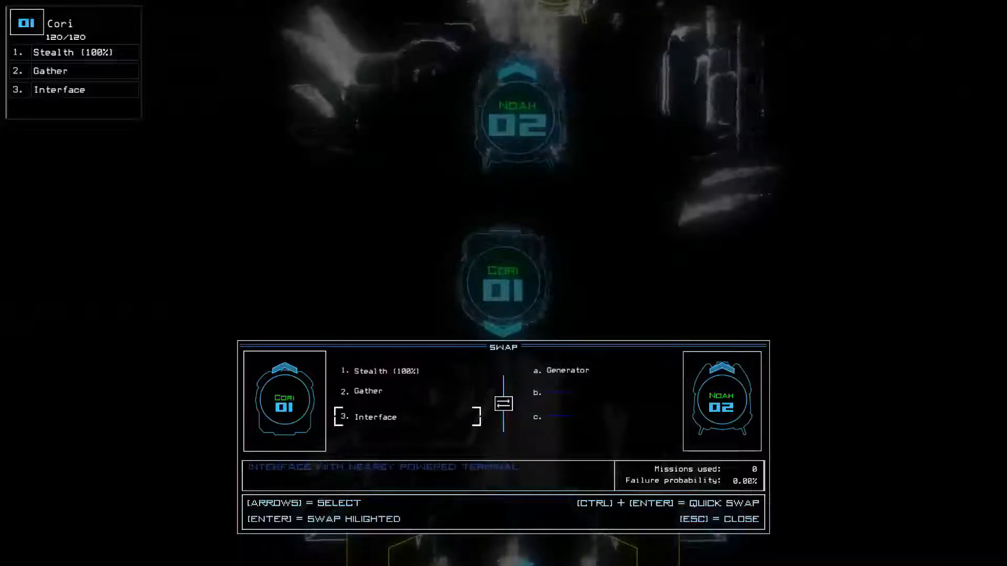
Step: Swap Cori's Interface module for Noah's Generator
key("enter")
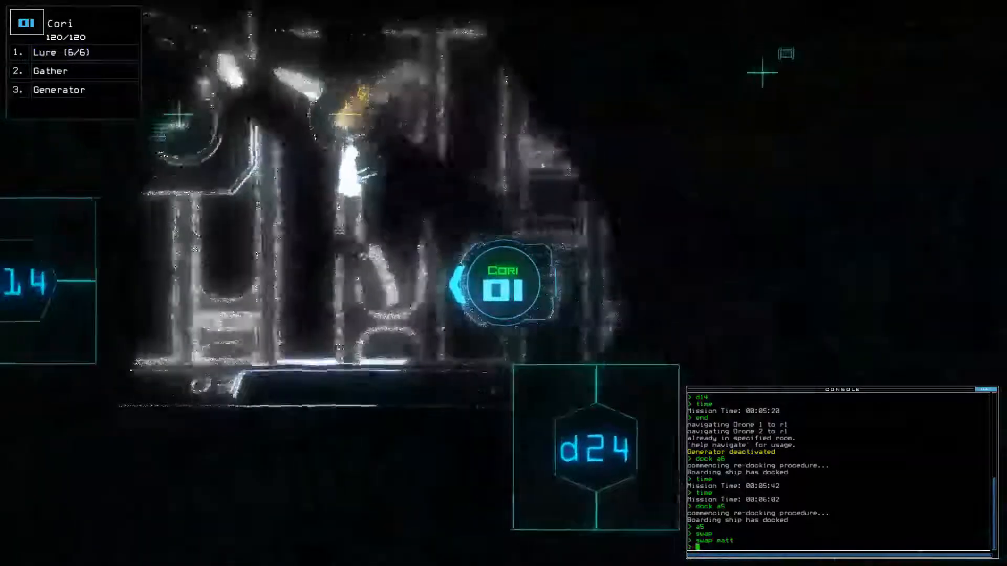
type("lure")
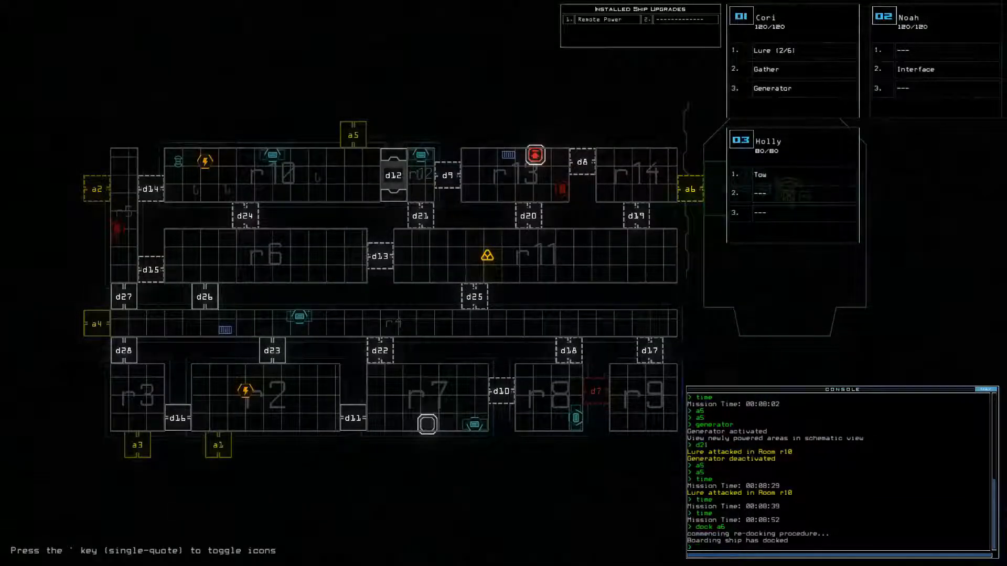
type("dock a6")
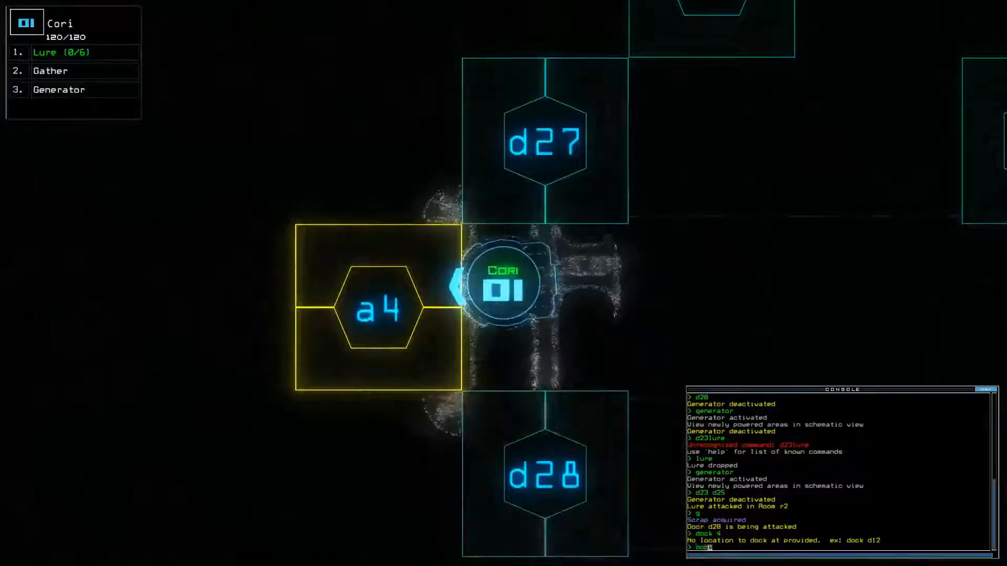
Step: Dock at airlock a4 as radiation floods r8, then start typing 'gather'
type("dock a4")
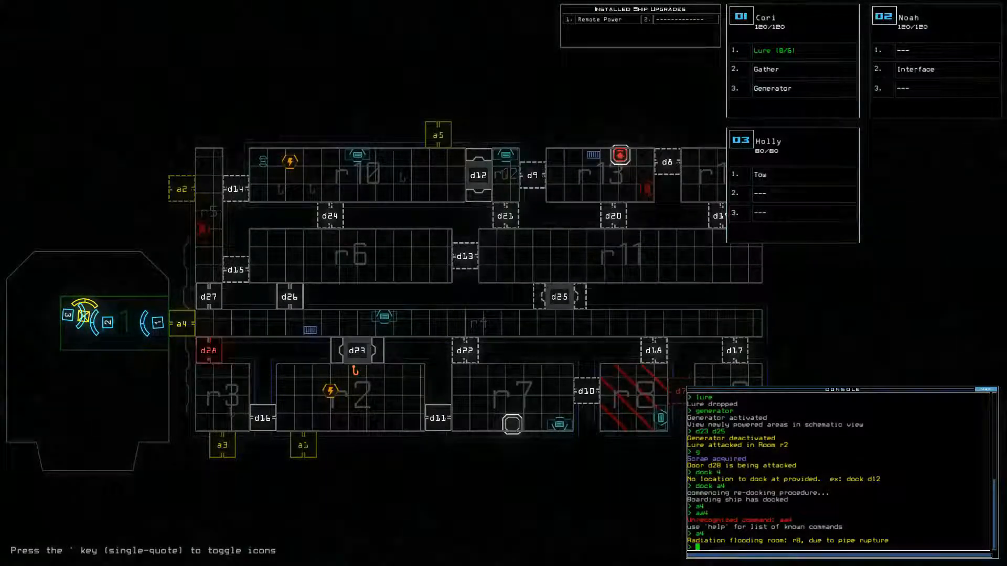
type("gather")
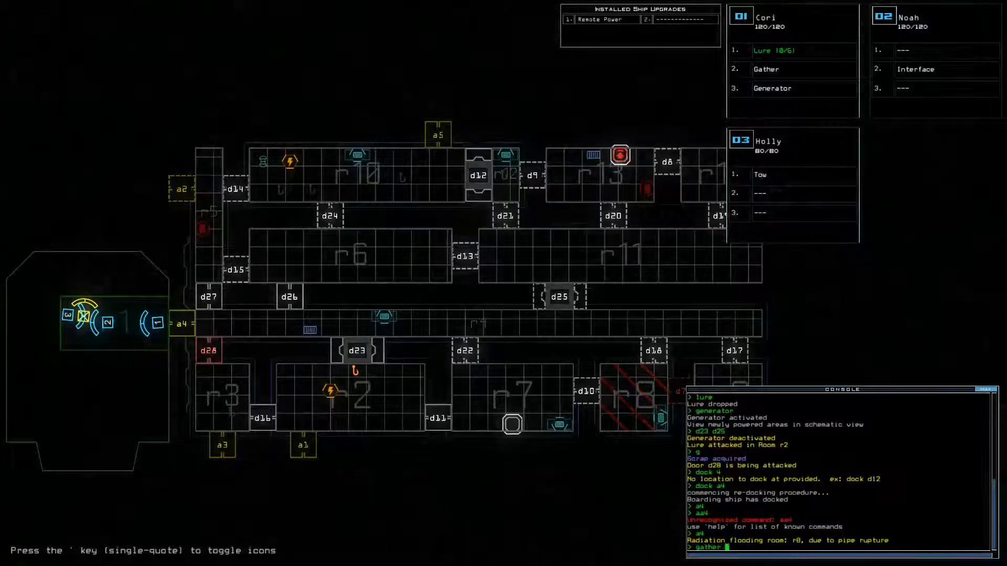
Step: List gathered resources (10 scrap, 1 propulsion fuel), then enter 'exit'
type("gather list")
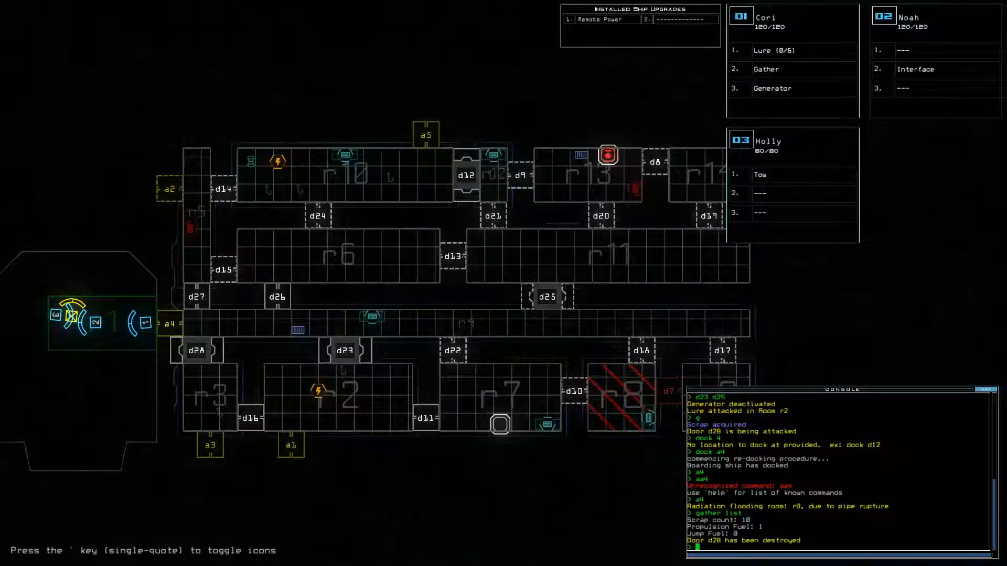
type("exit")
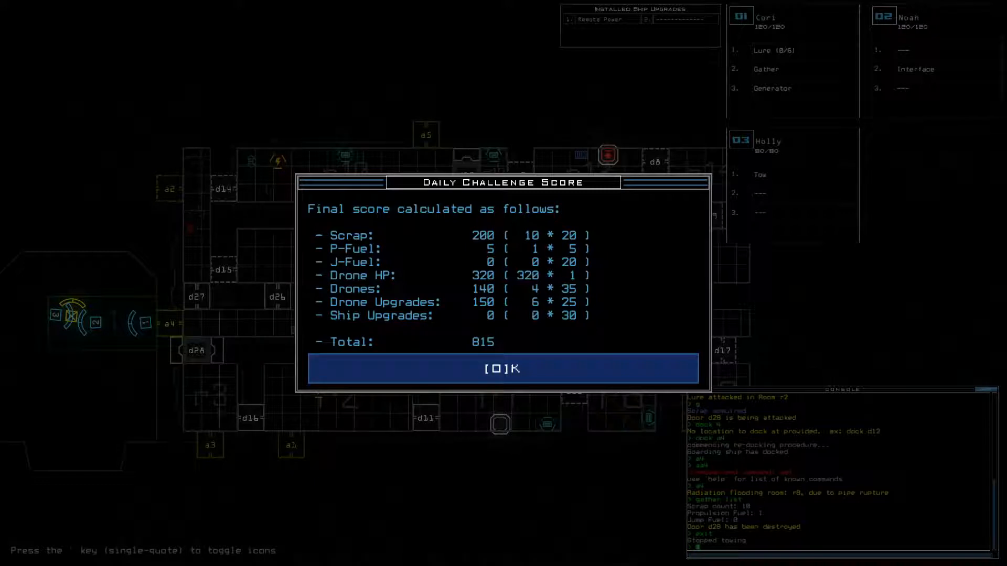
Step: Accept the 815 Daily Challenge Score and view it ranked first on the leaderboard
left_click(503, 368)
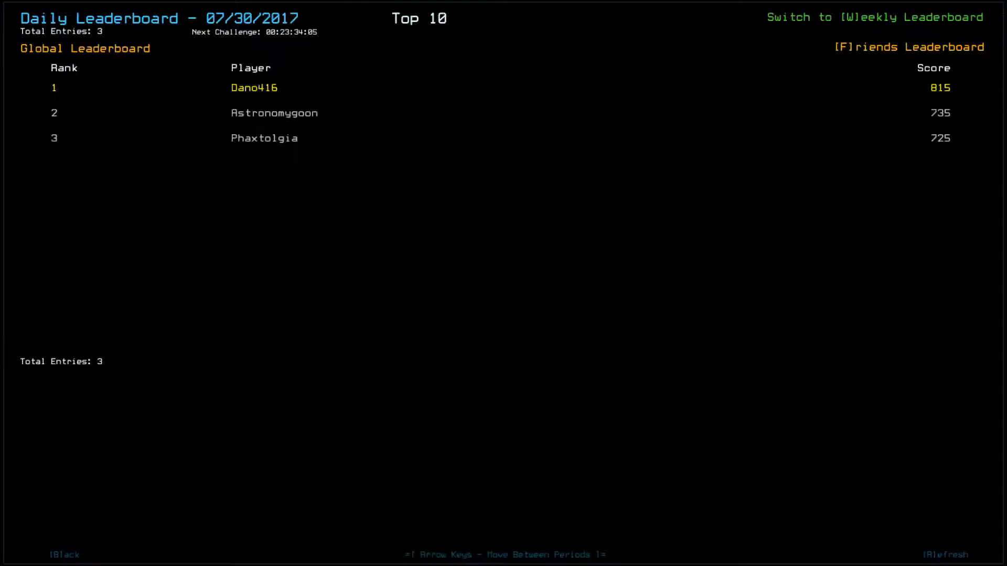